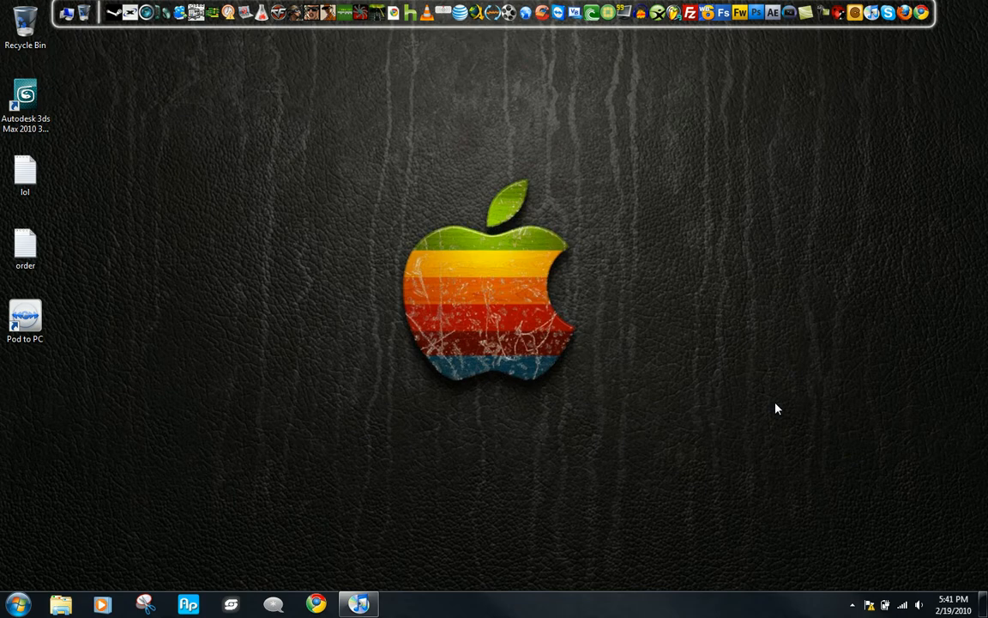
{"action": "mouse_move", "coordinate": [789, 371]}
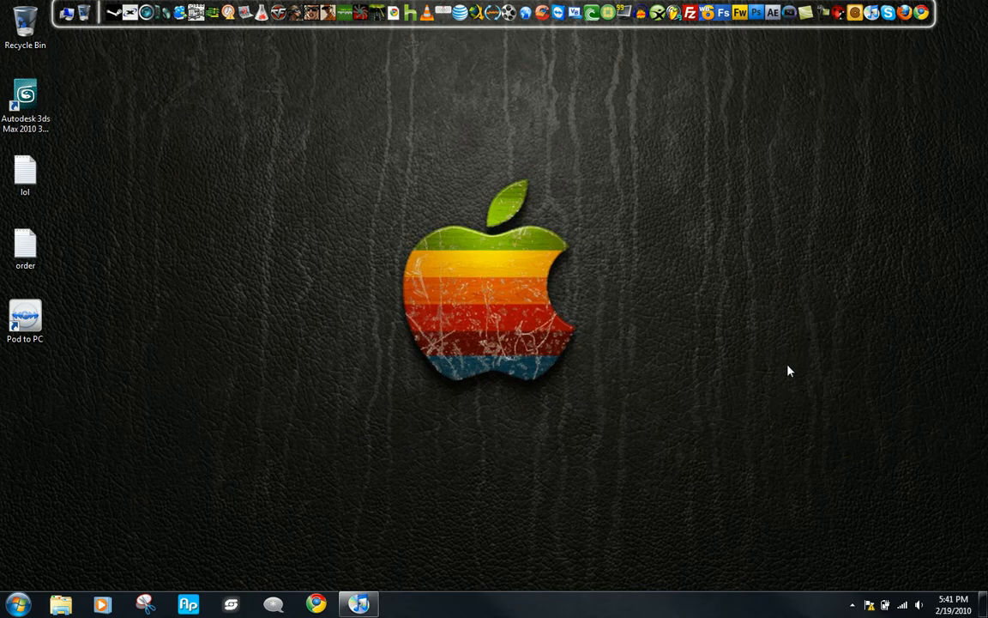
{"action": "mouse_move", "coordinate": [396, 500]}
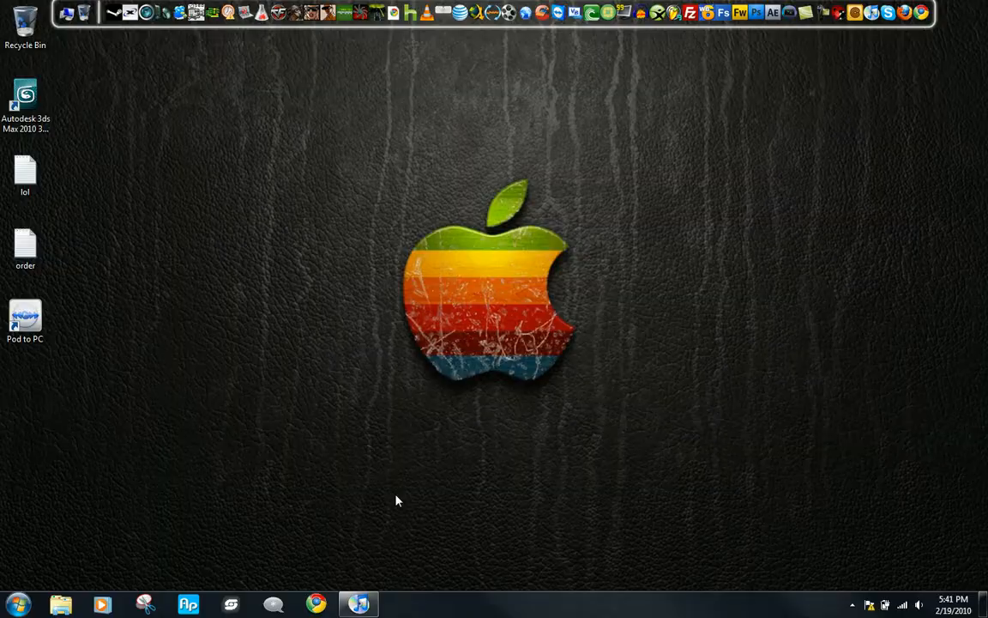
- Download Pod to PC version 3.213 from myPod Apps and save it to the desktop
{"action": "left_click", "coordinate": [358, 604]}
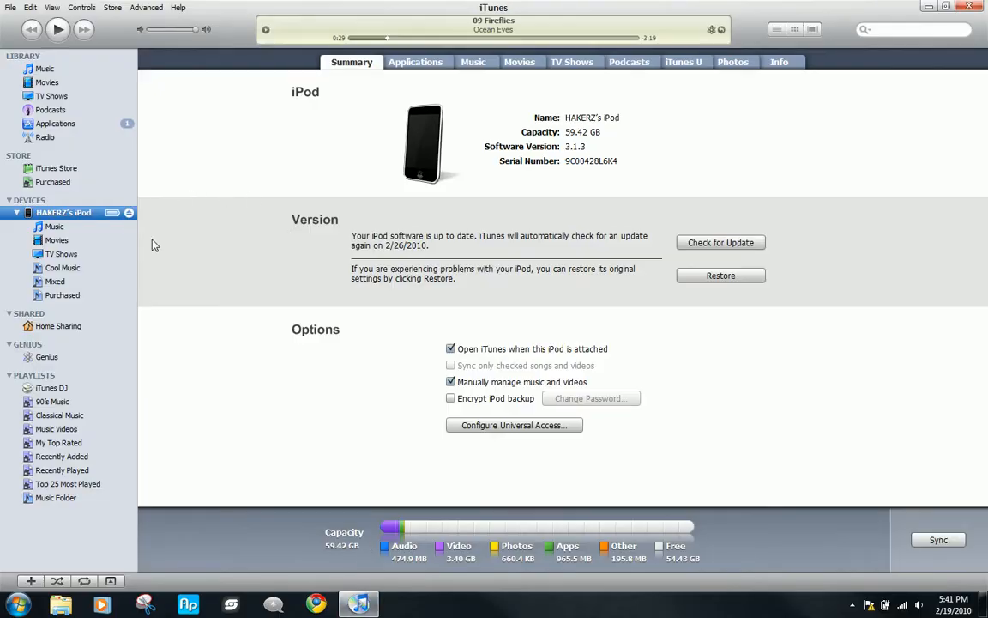
{"action": "mouse_move", "coordinate": [58, 232]}
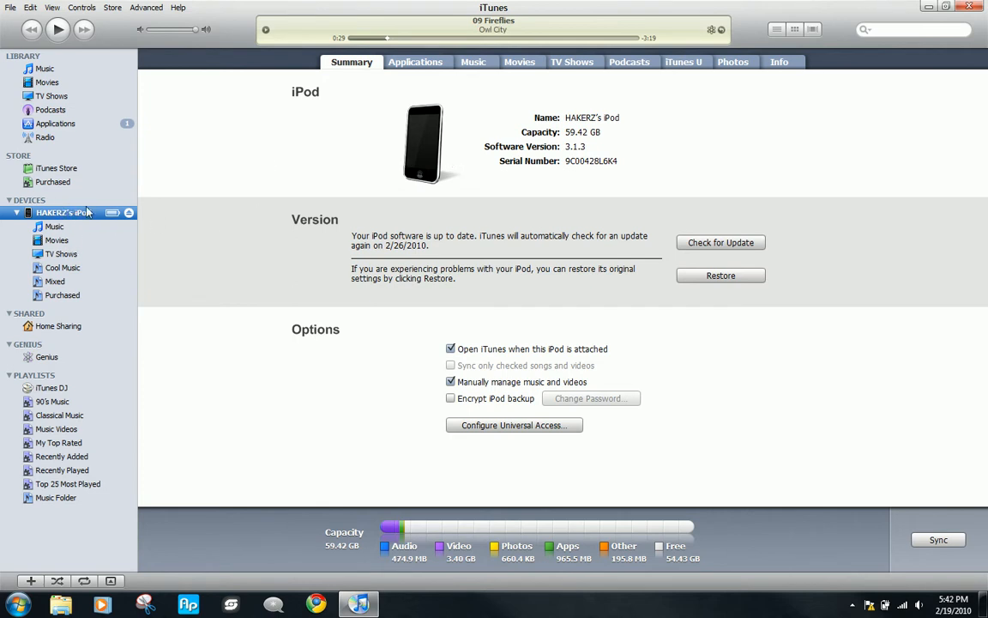
{"action": "mouse_move", "coordinate": [526, 303]}
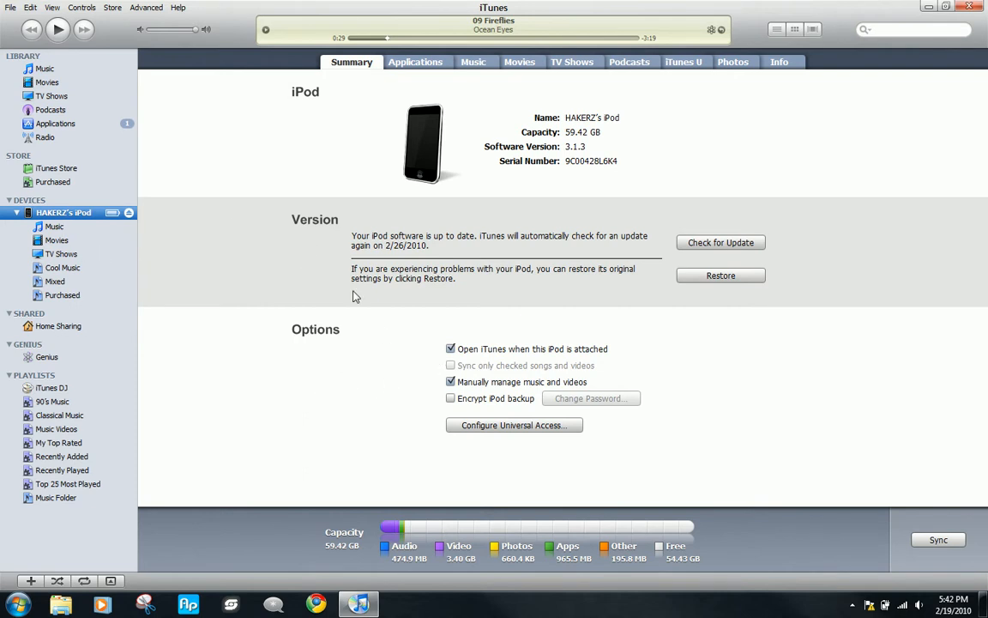
{"action": "mouse_move", "coordinate": [216, 295]}
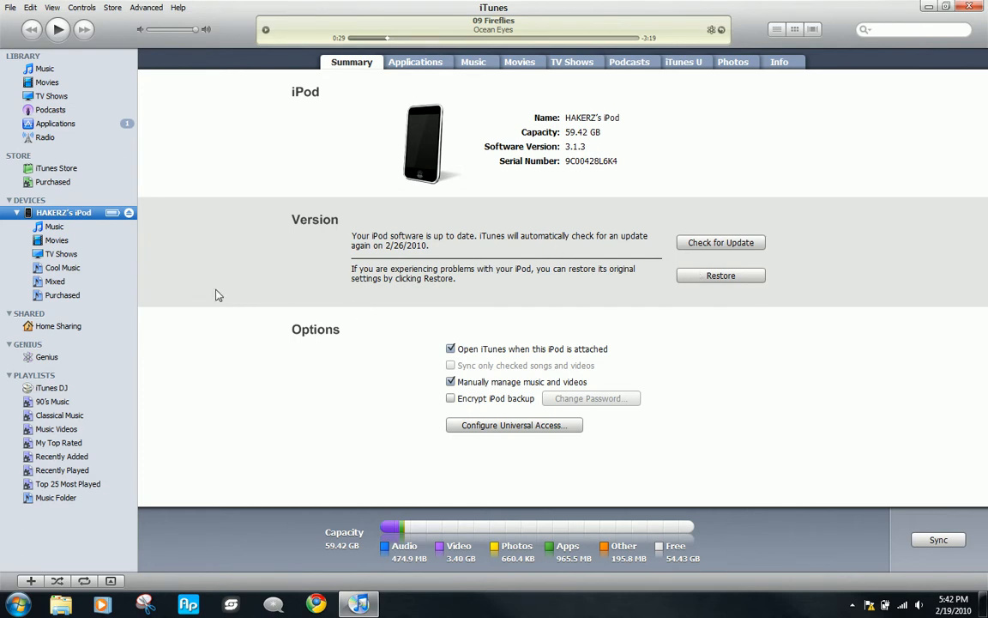
{"action": "mouse_move", "coordinate": [255, 224]}
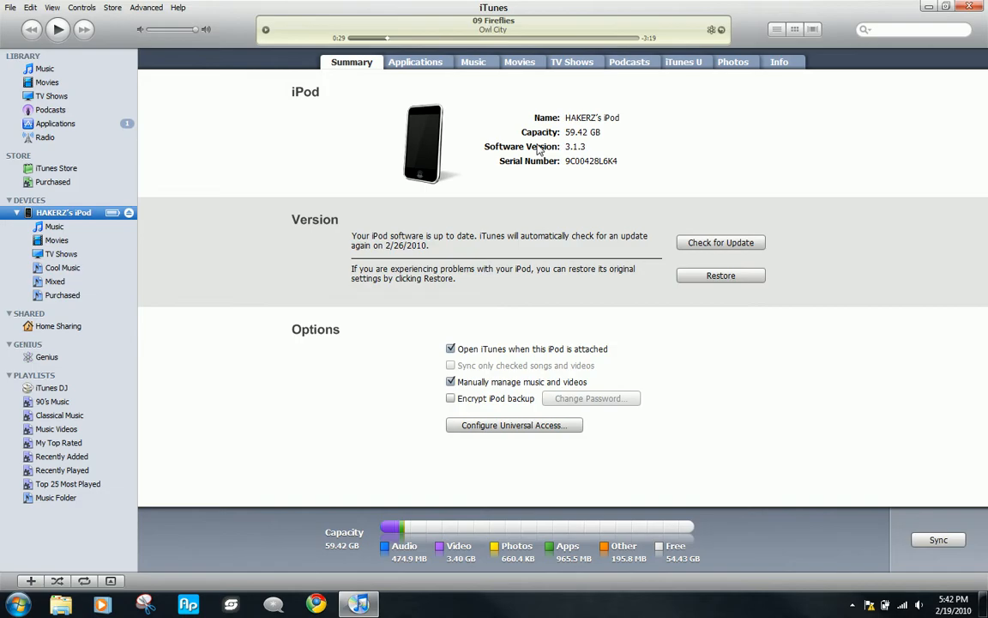
{"action": "left_click", "coordinate": [946, 7]}
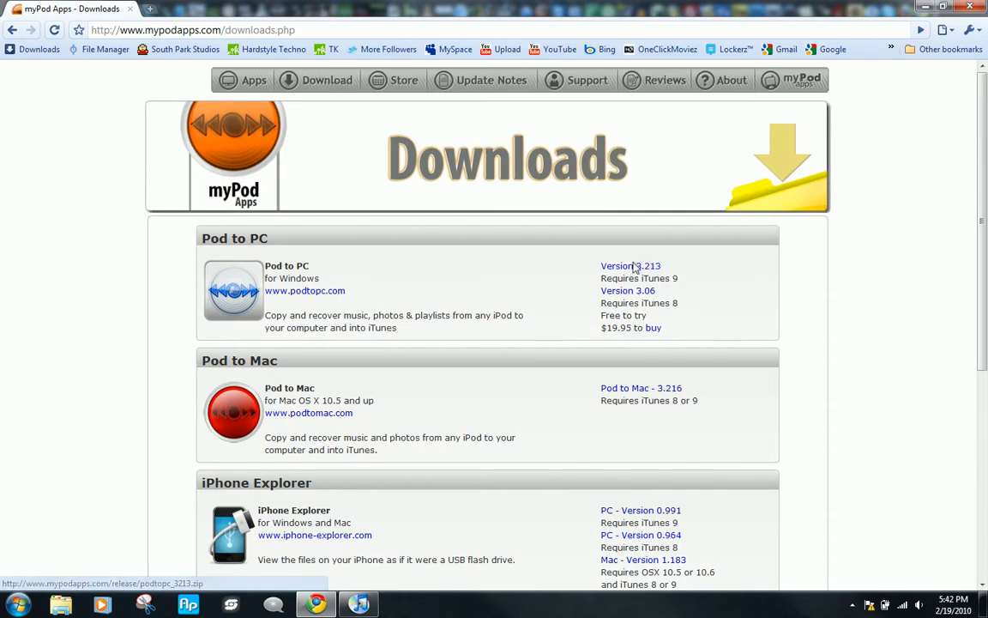
{"action": "left_click", "coordinate": [630, 266]}
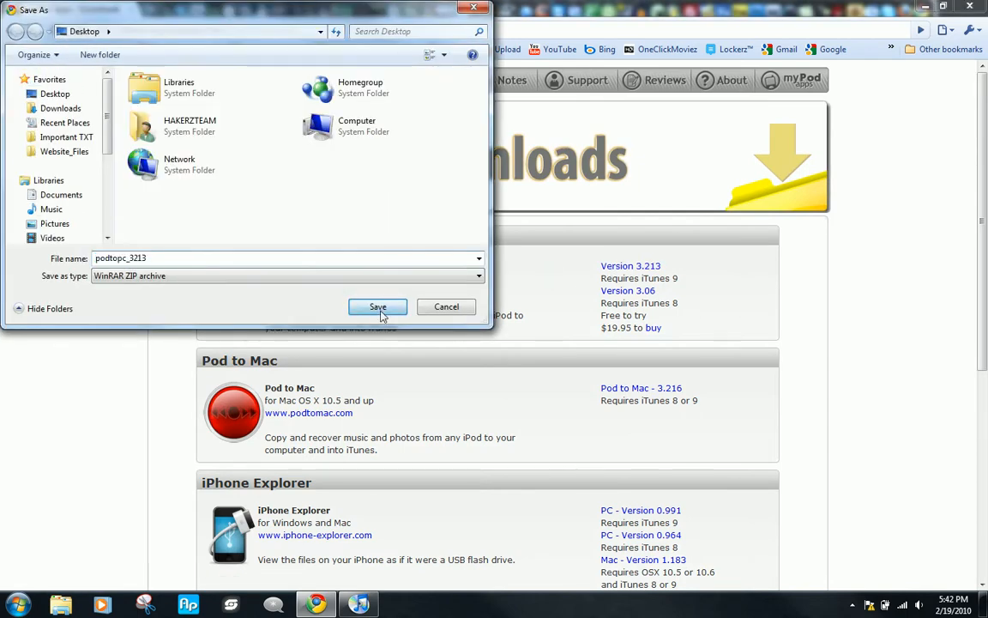
{"action": "left_click", "coordinate": [378, 307]}
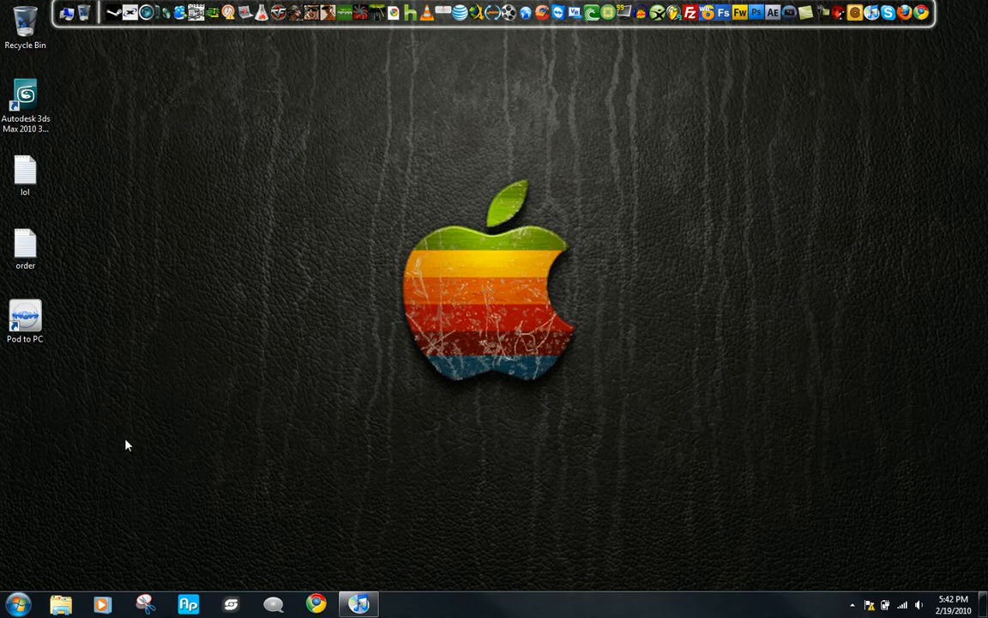
- Launch Pod to PC from its desktop shortcut
{"action": "left_click", "coordinate": [25, 317]}
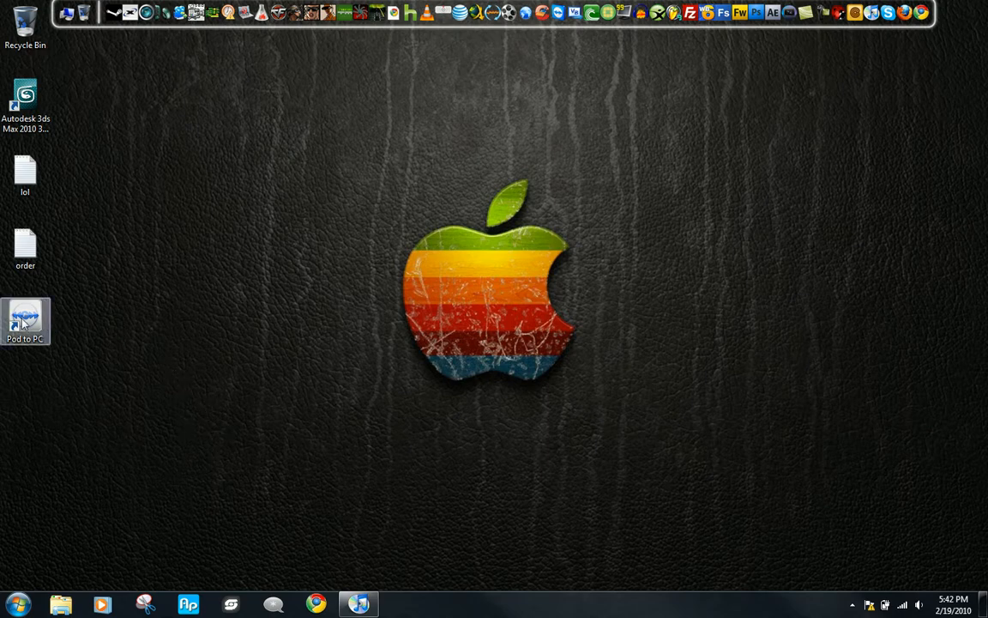
{"action": "mouse_move", "coordinate": [25, 322]}
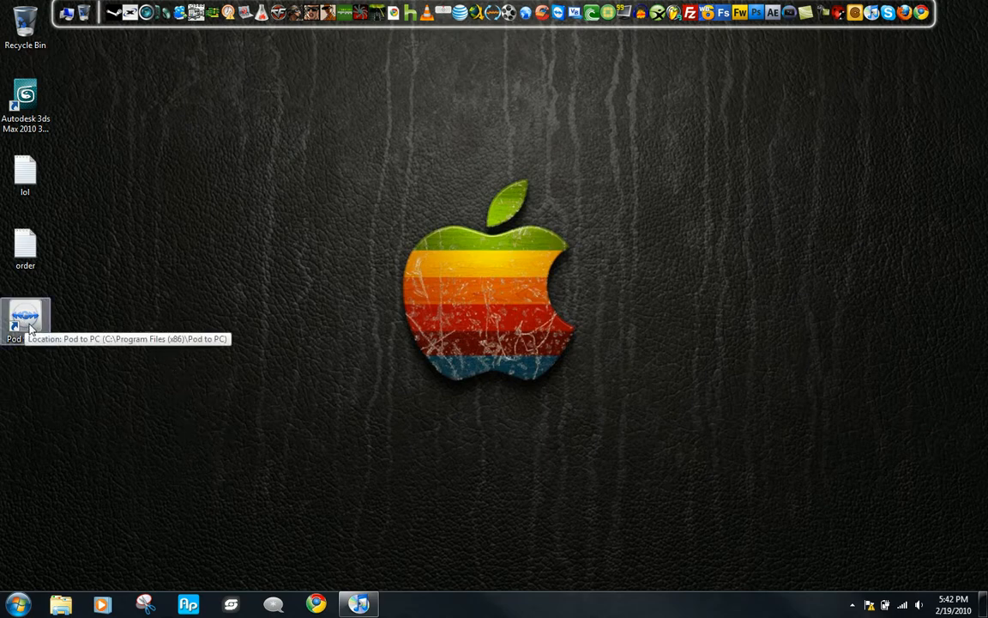
{"action": "double_click", "coordinate": [25, 317]}
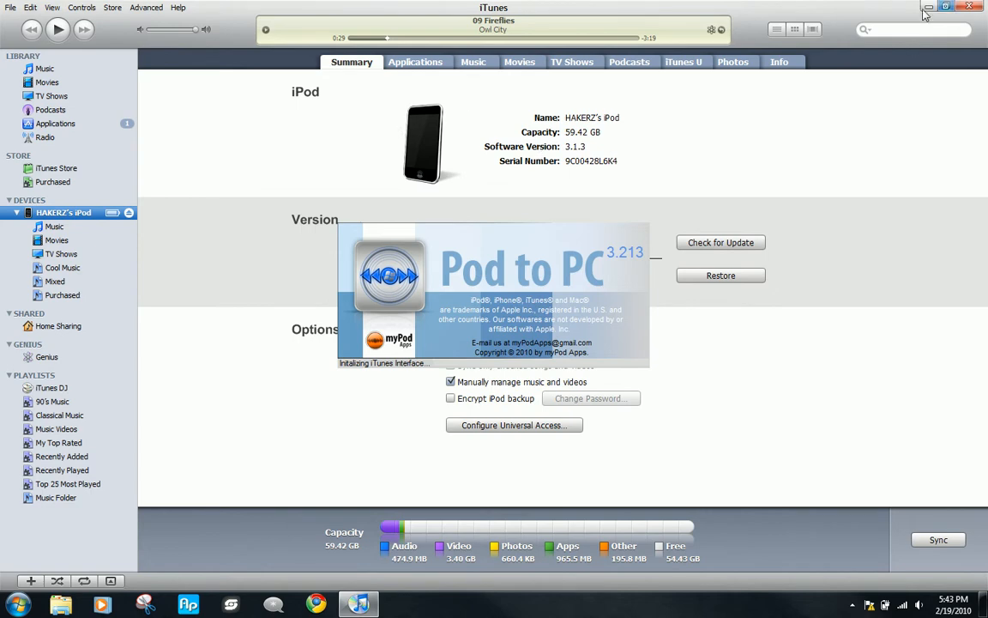
- Minimize iTunes and dismiss the 'Please Register Pod to PC' notice
{"action": "left_click", "coordinate": [958, 6]}
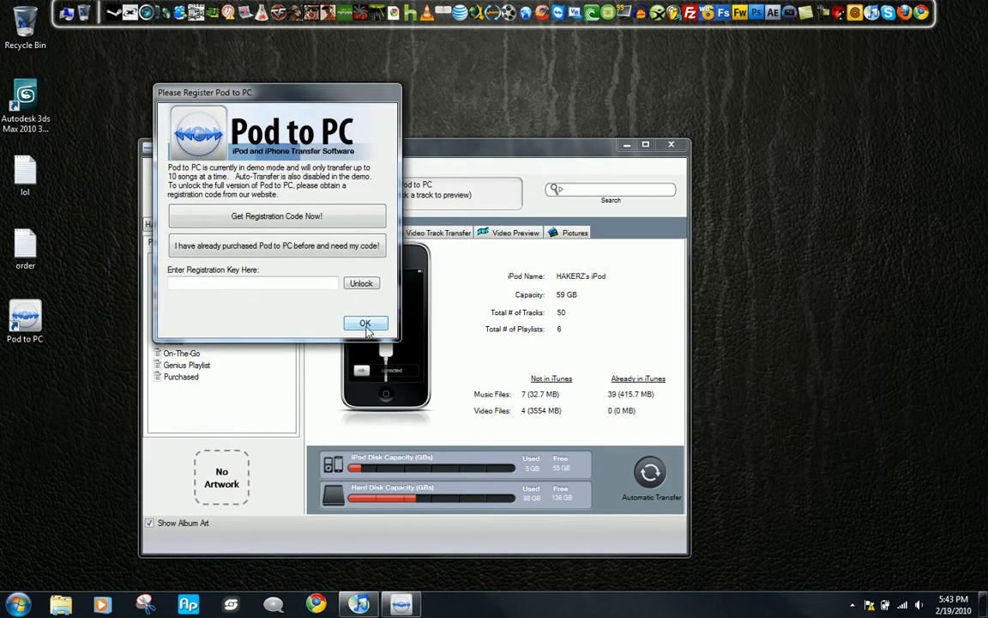
{"action": "mouse_move", "coordinate": [350, 324]}
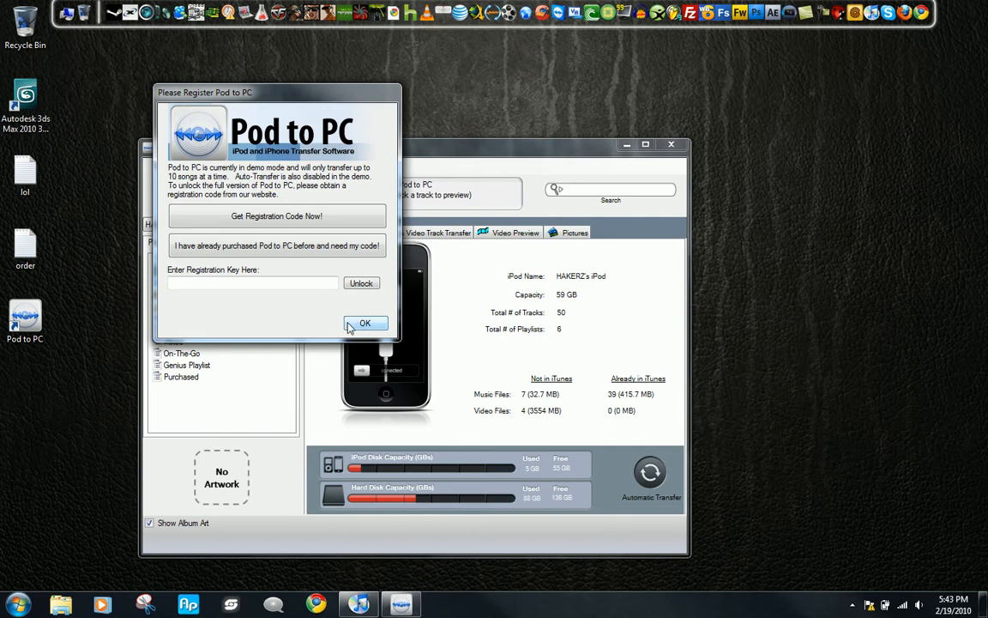
{"action": "mouse_move", "coordinate": [363, 324]}
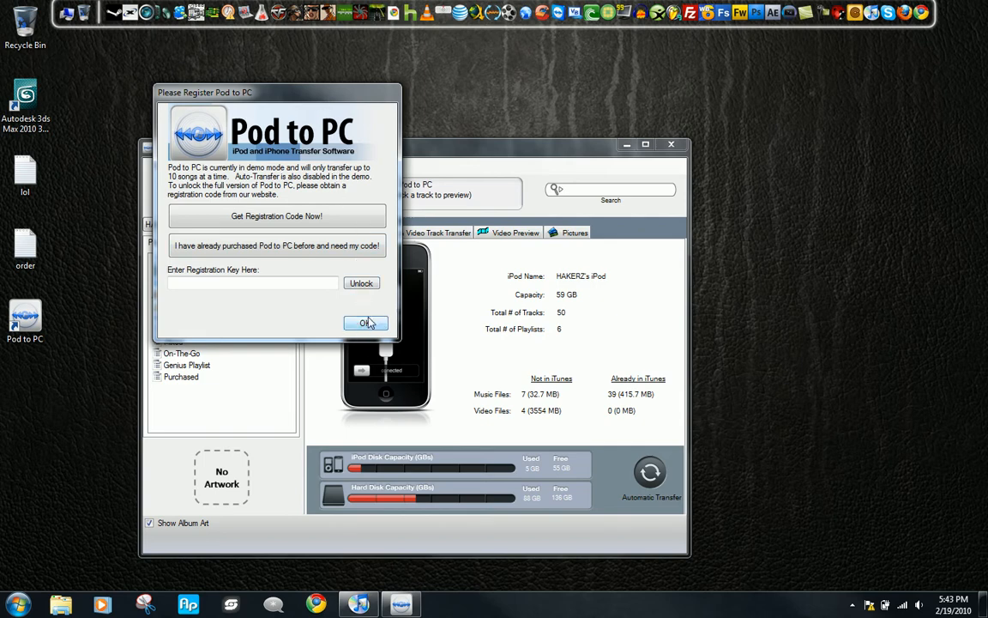
{"action": "left_click", "coordinate": [366, 323]}
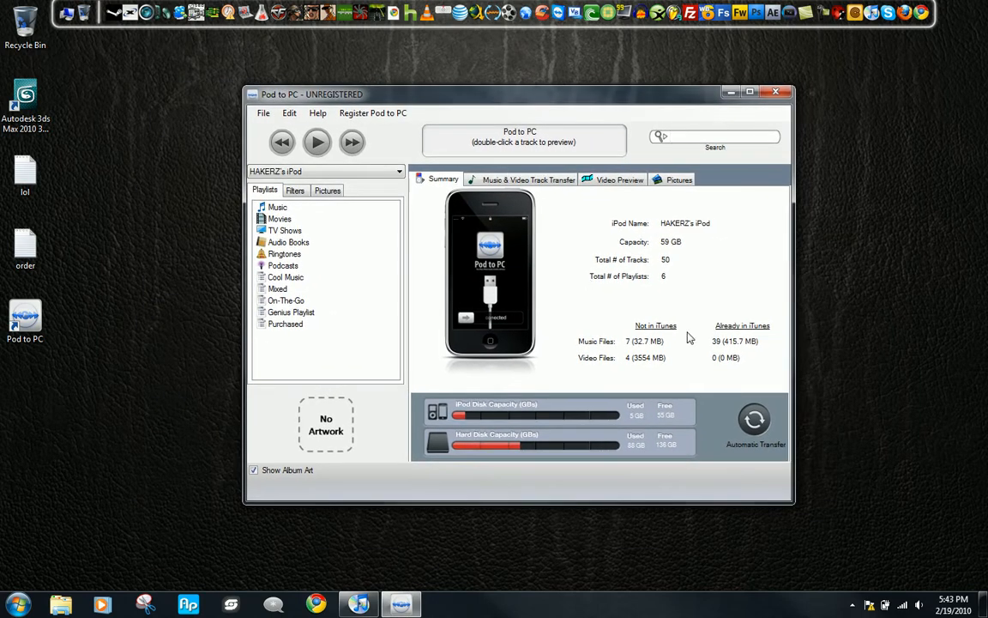
{"action": "mouse_move", "coordinate": [740, 309]}
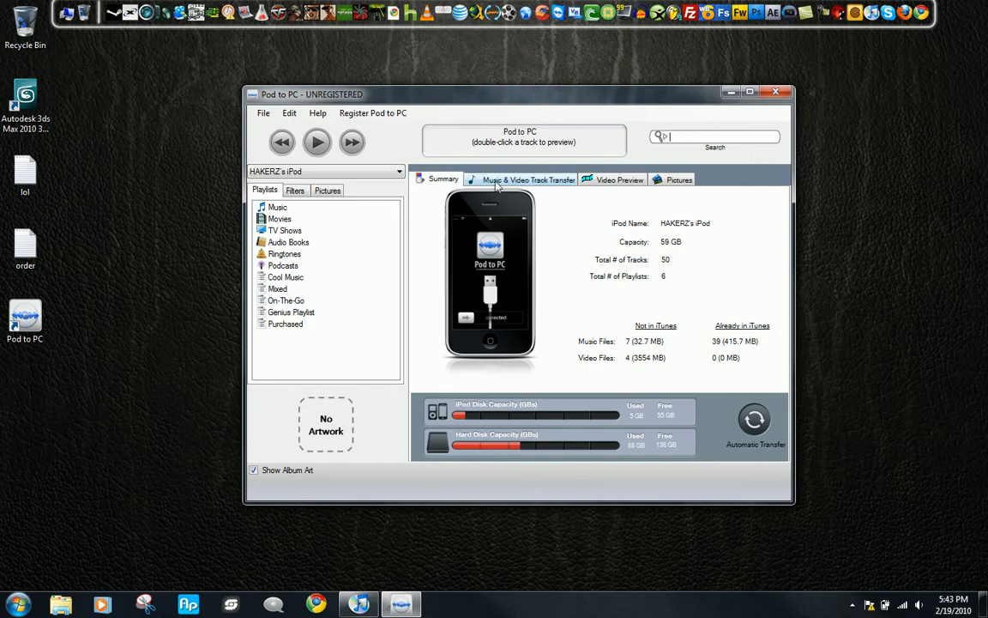
- Tick Vanilla Twilight in the Music & Video Track Transfer list
{"action": "left_click", "coordinate": [525, 180]}
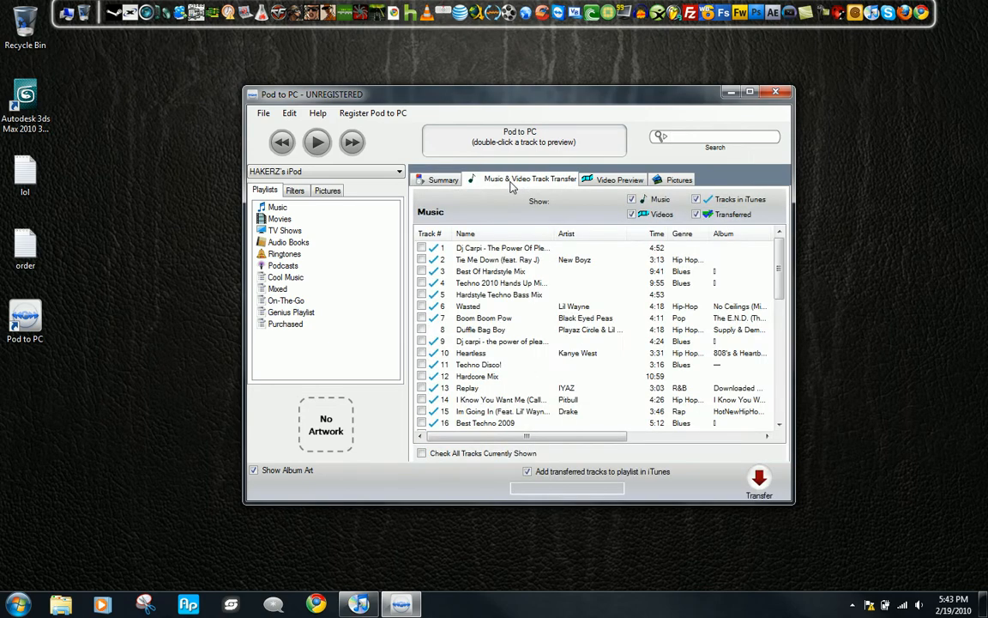
{"action": "scroll", "scroll_direction": "down", "scroll_amount": 3}
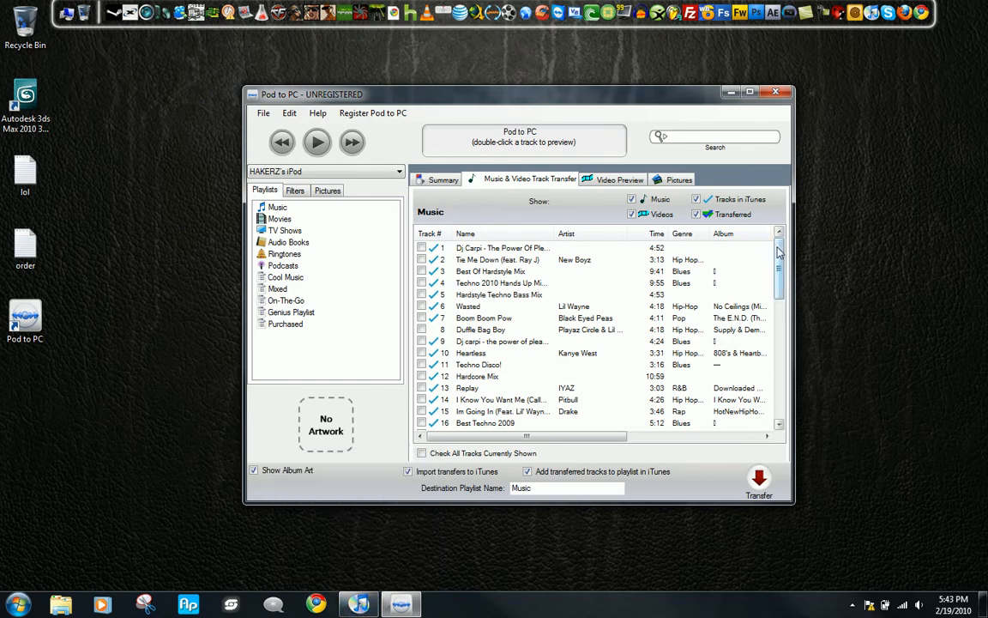
{"action": "scroll", "scroll_direction": "down", "scroll_amount": 3}
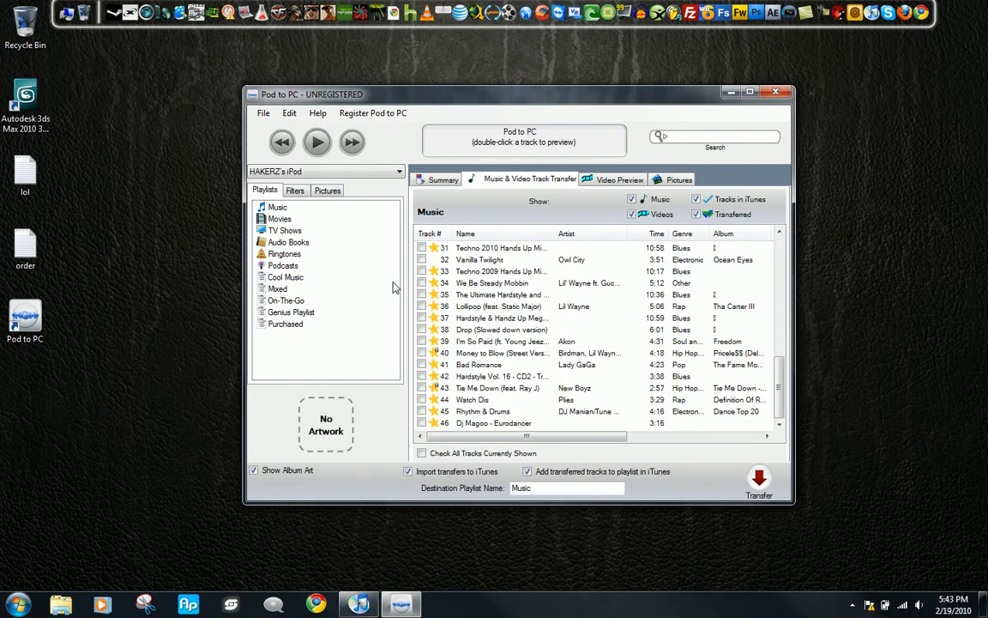
{"action": "mouse_move", "coordinate": [723, 340]}
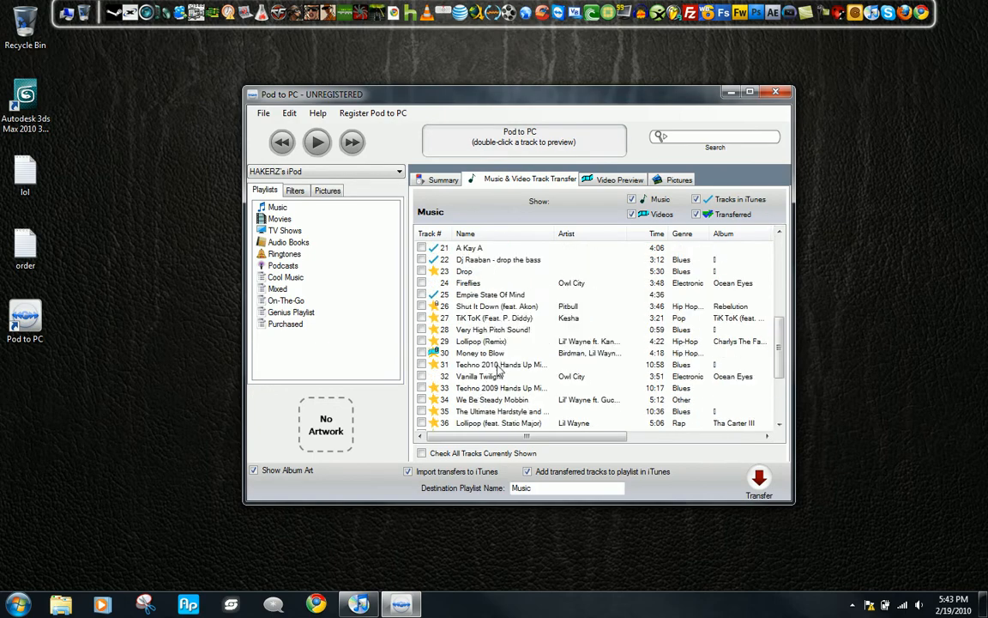
{"action": "left_click", "coordinate": [497, 375]}
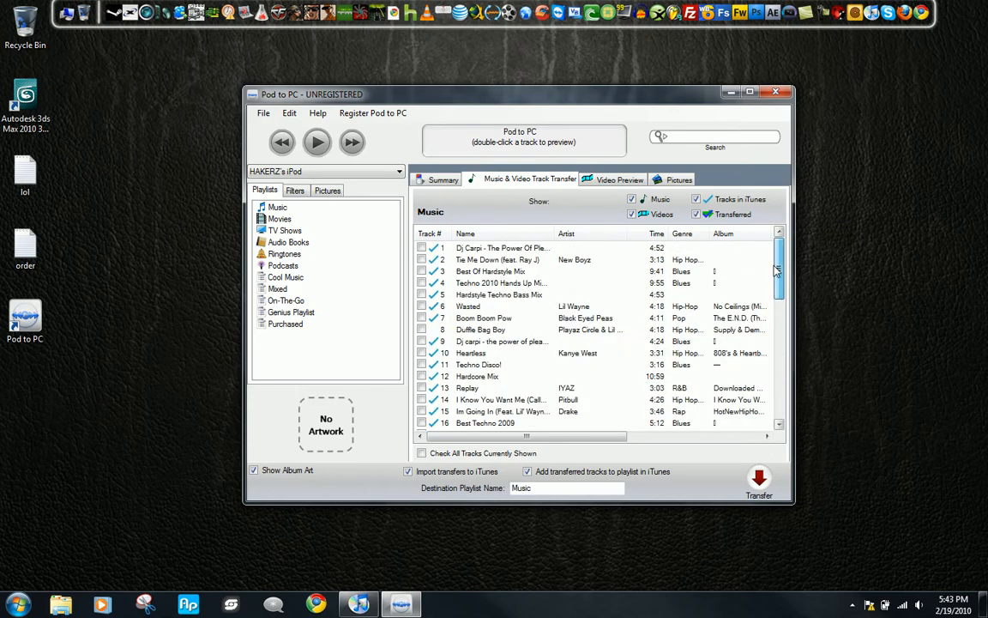
{"action": "scroll", "scroll_direction": "down", "scroll_amount": 3}
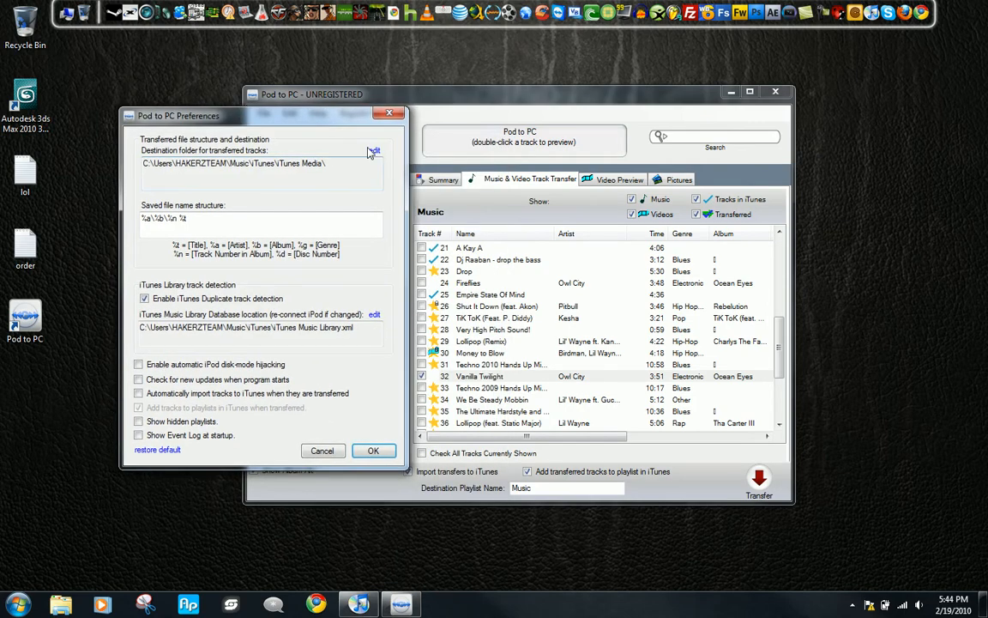
- Set the desktop as the transfer destination and confirm the target-directory warning
{"action": "left_click", "coordinate": [374, 150]}
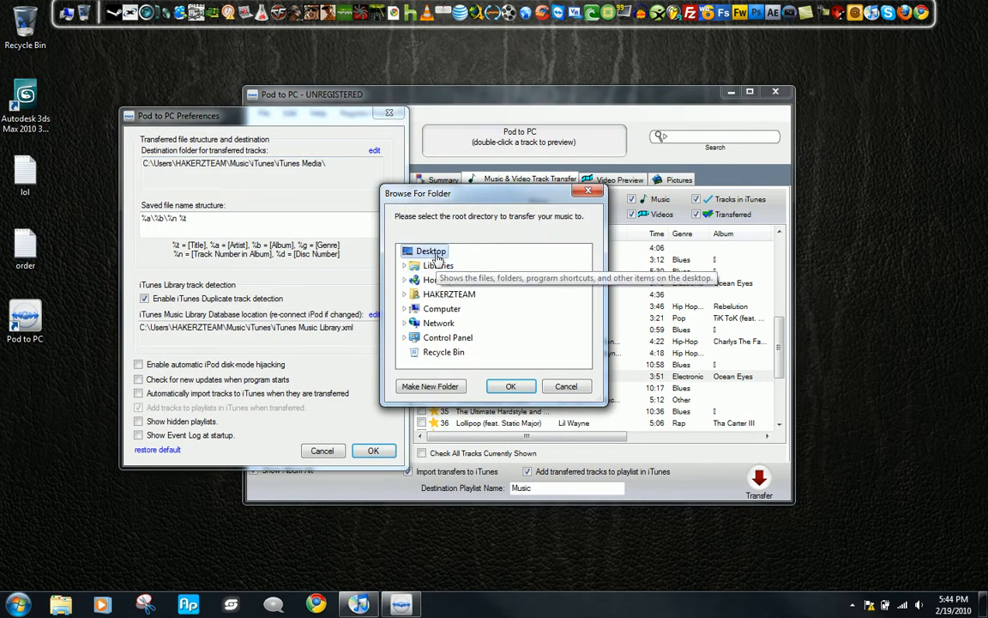
{"action": "left_click", "coordinate": [510, 386]}
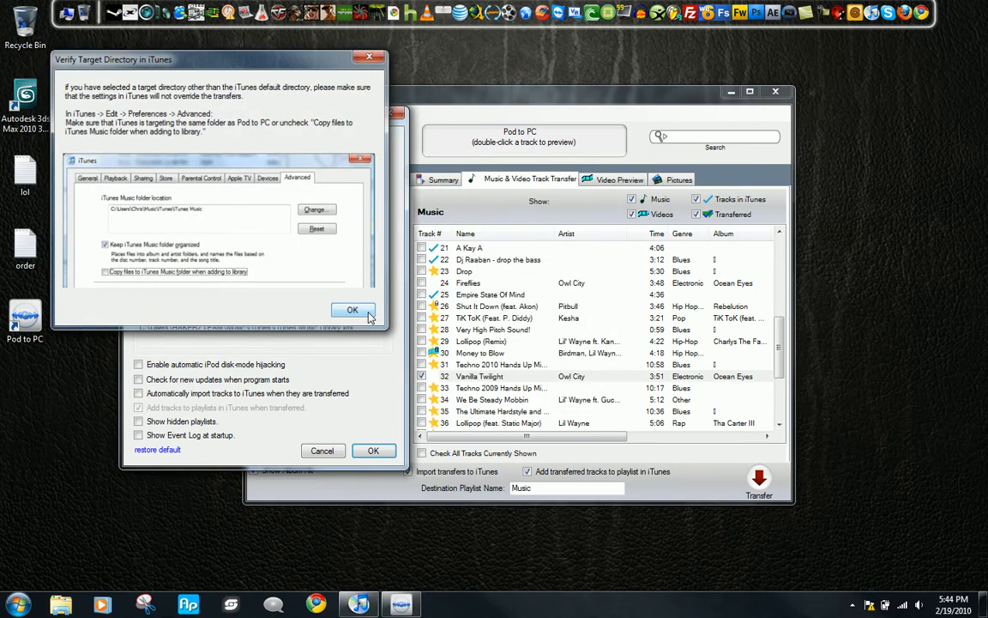
{"action": "left_click", "coordinate": [352, 310]}
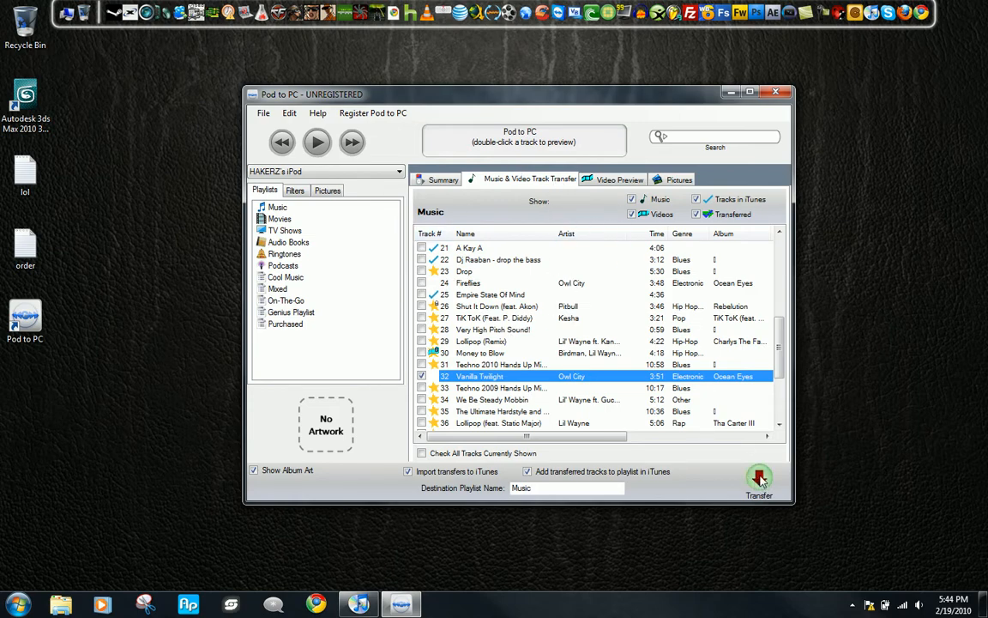
- Transfer Vanilla Twilight to the computer and dismiss the Transfer Complete report
{"action": "left_click", "coordinate": [758, 477]}
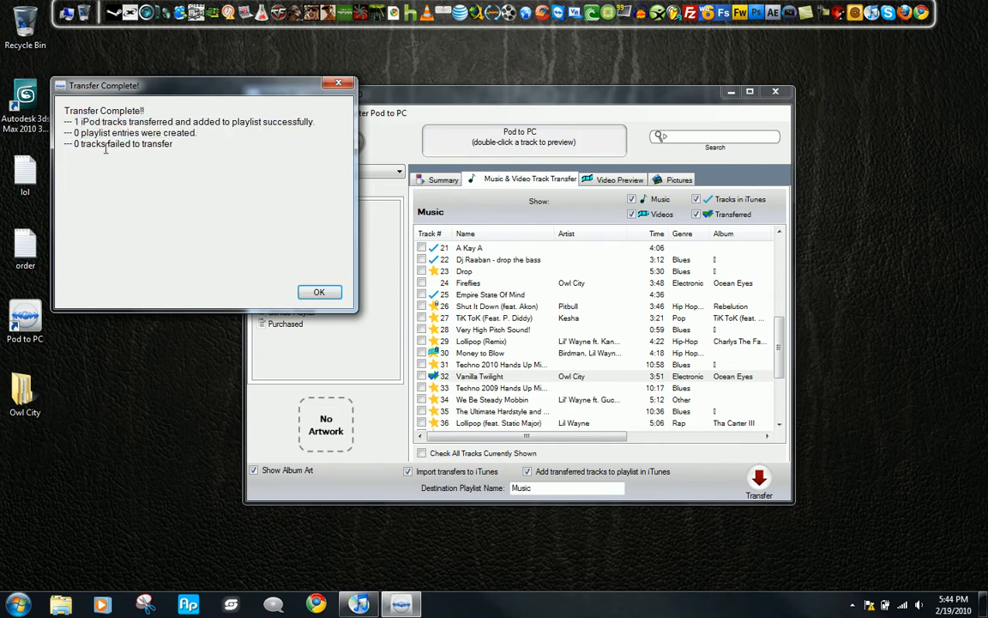
{"action": "mouse_move", "coordinate": [219, 157]}
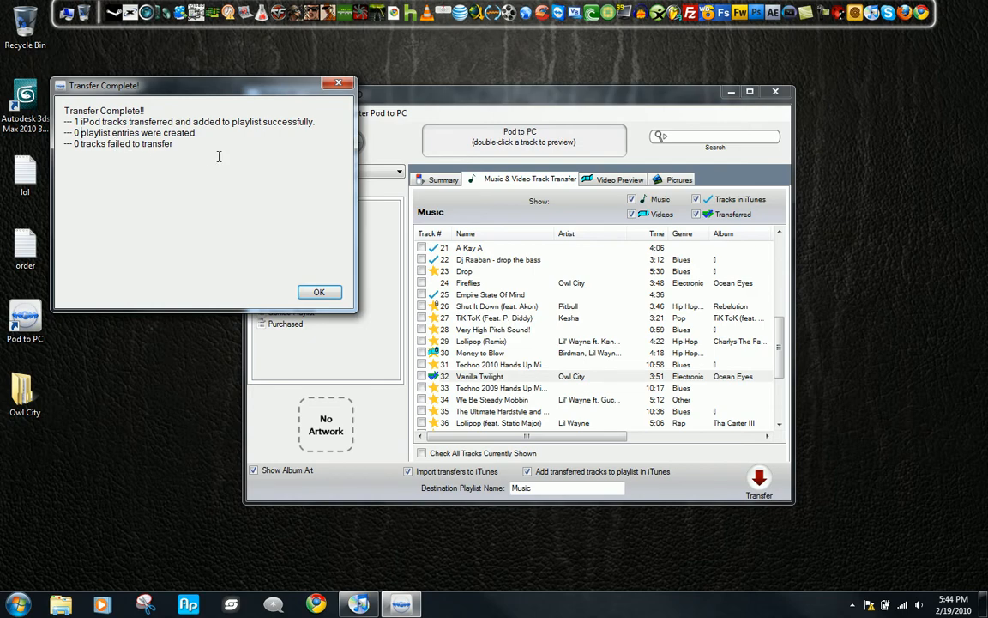
{"action": "left_click", "coordinate": [319, 291]}
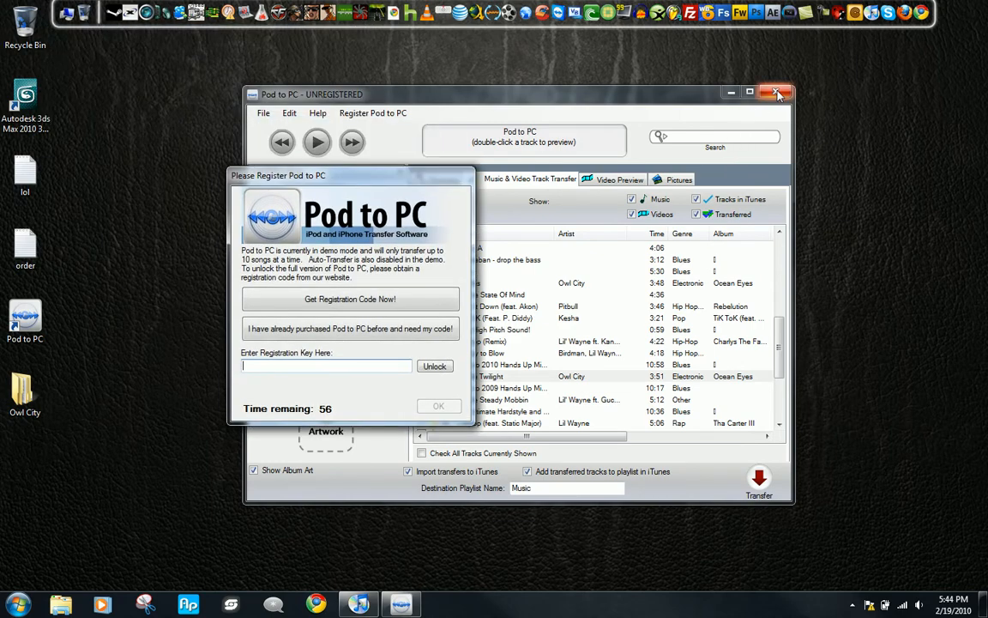
- Close the Pod to PC main window and drag the registration reminder aside
{"action": "left_click", "coordinate": [777, 93]}
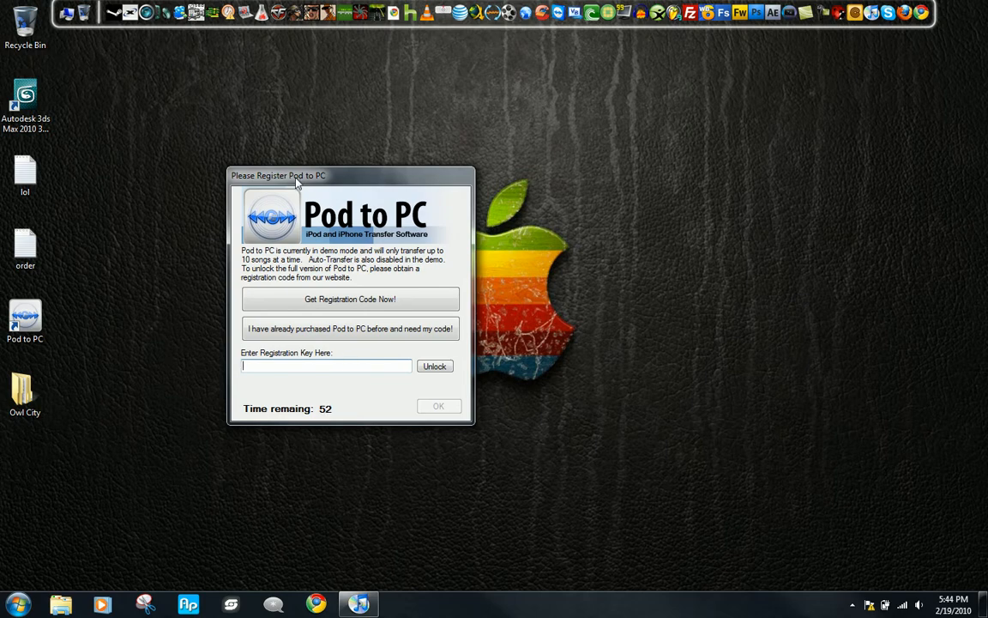
{"action": "left_click_drag", "start_coordinate": [278, 175], "coordinate": [438, 127]}
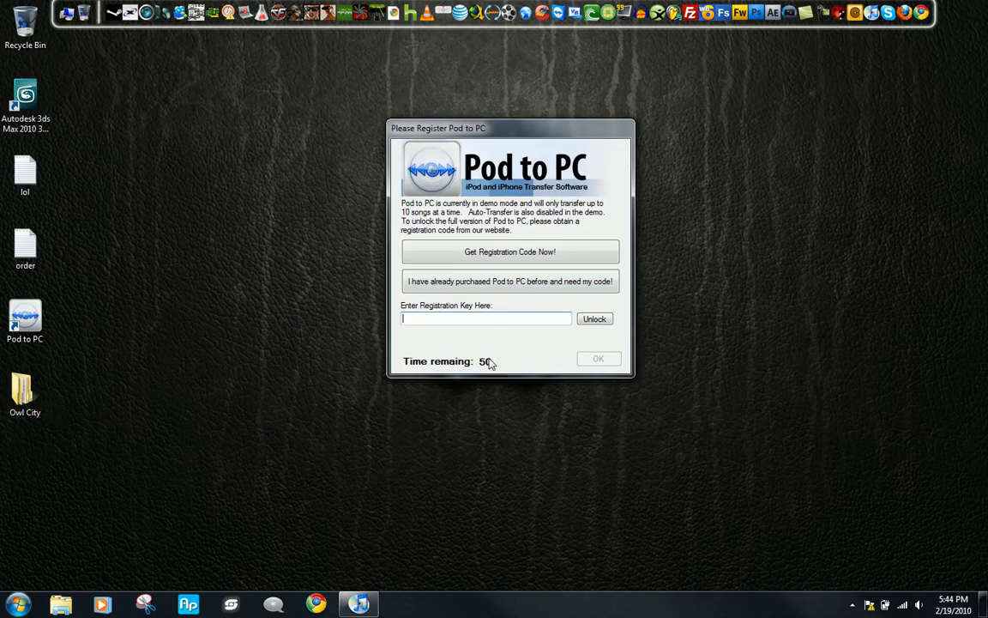
{"action": "mouse_move", "coordinate": [120, 418]}
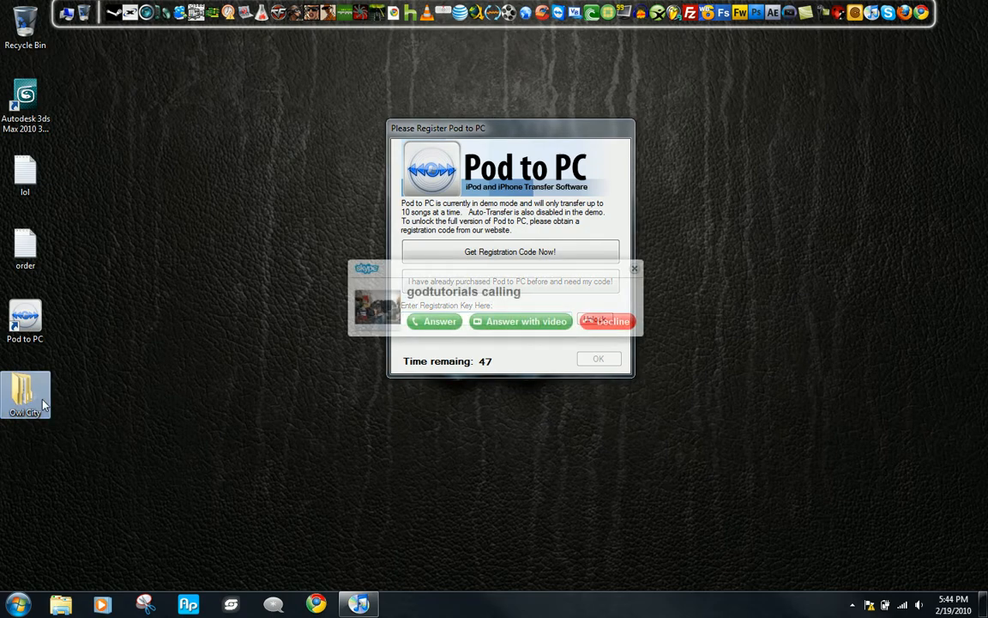
- Open Owl City > Ocean Eyes and select the 11 Vanilla Twilight file
{"action": "double_click", "coordinate": [25, 394]}
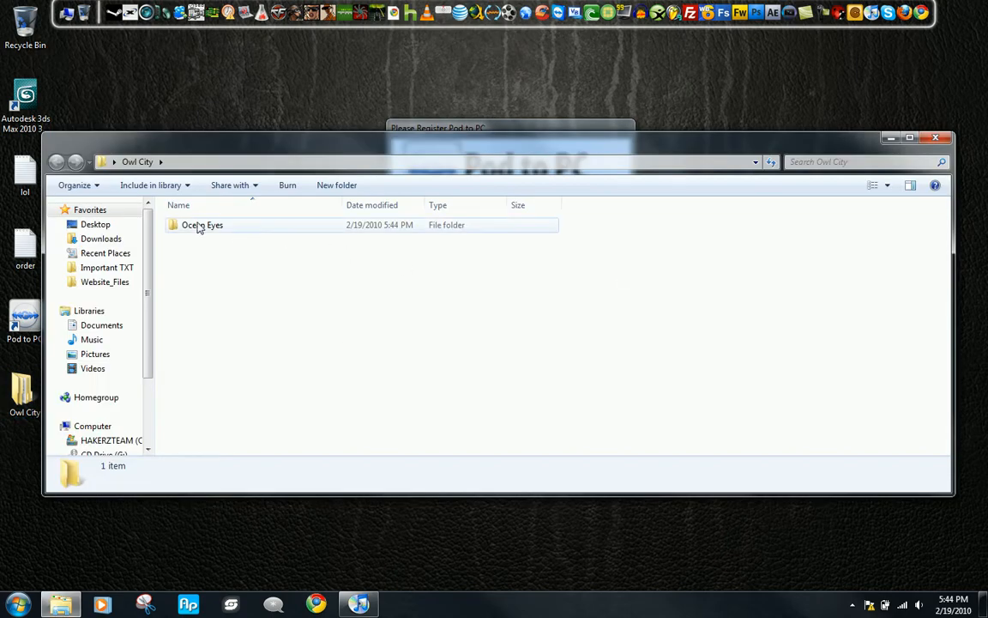
{"action": "double_click", "coordinate": [202, 225]}
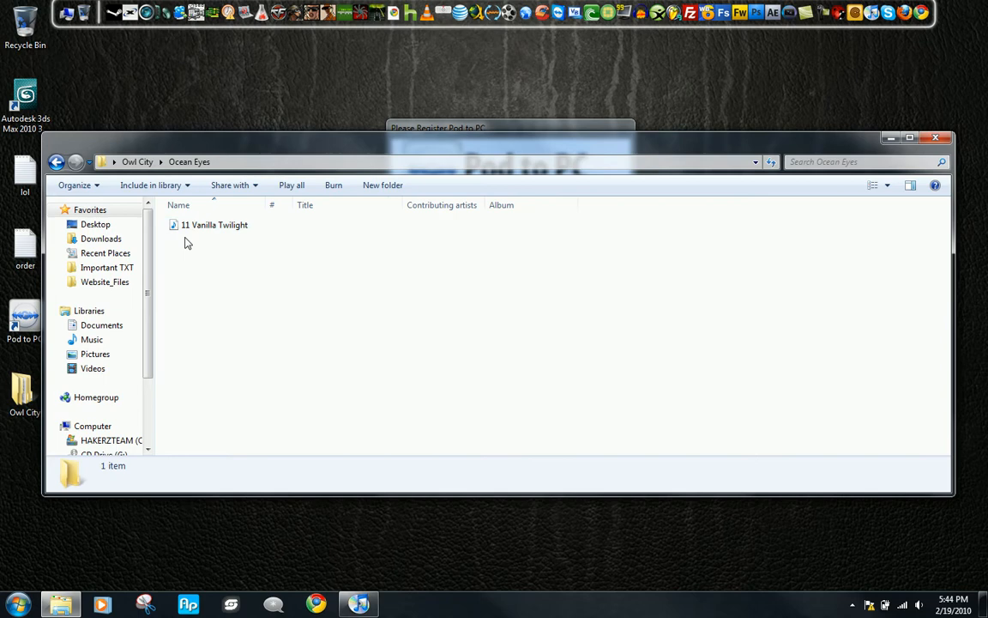
{"action": "left_click", "coordinate": [214, 225]}
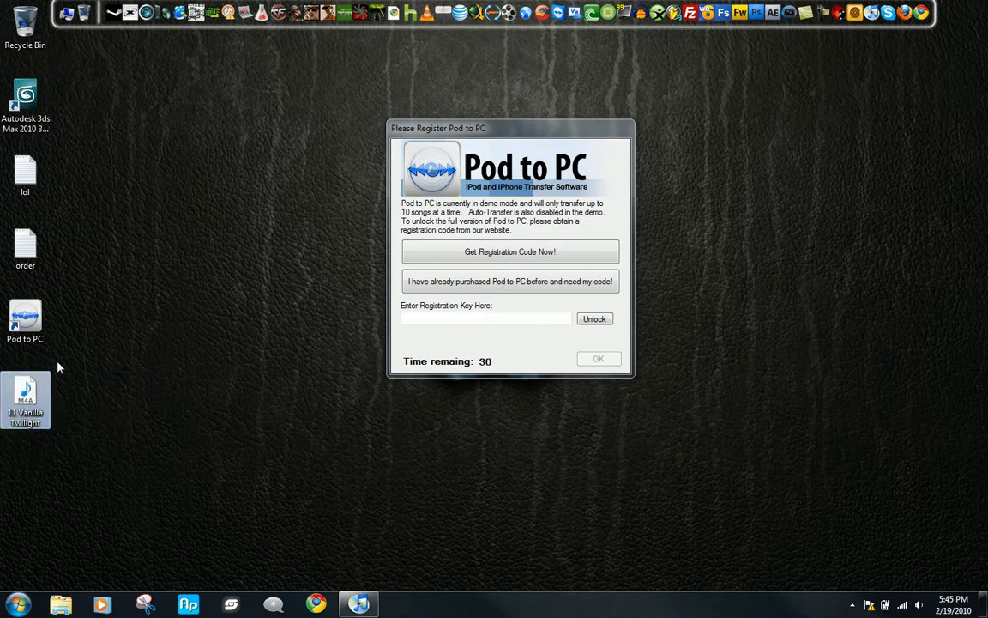
{"action": "mouse_move", "coordinate": [152, 412]}
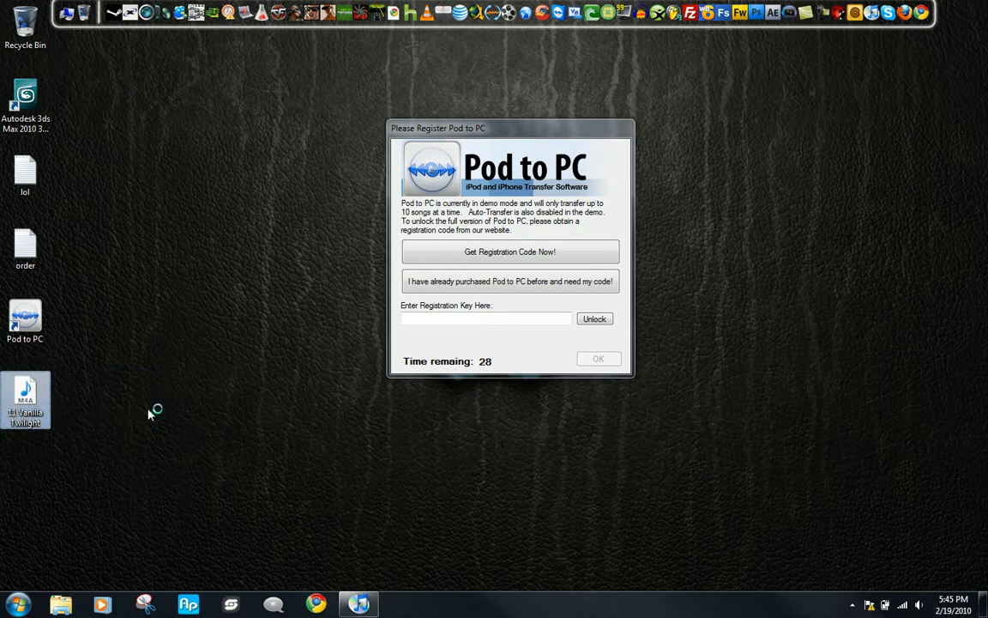
- Open the 11 Vanilla Twilight M4A from the desktop in iTunes
{"action": "double_click", "coordinate": [25, 399]}
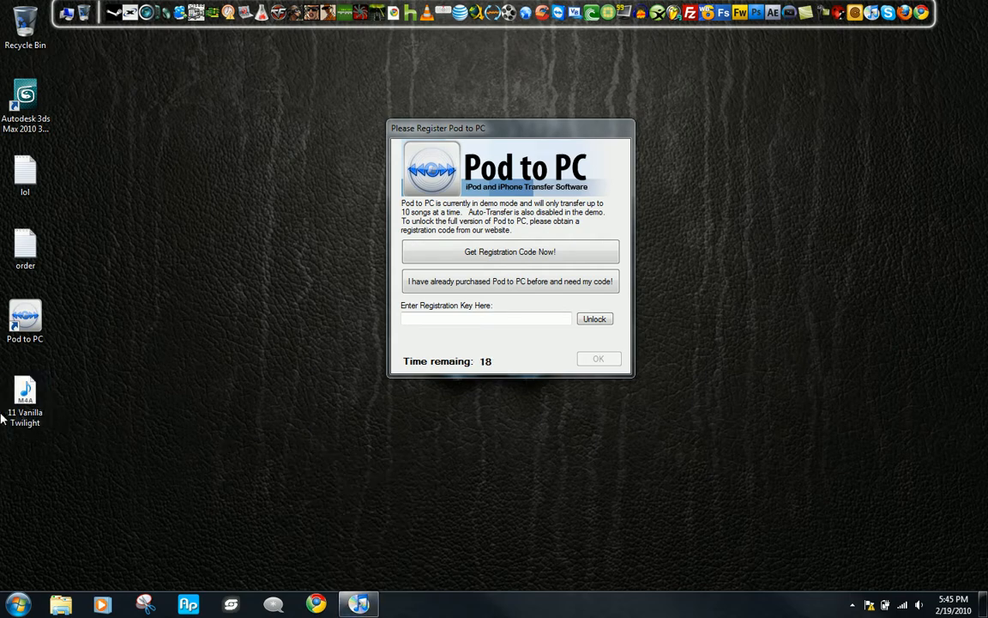
{"action": "left_click", "coordinate": [358, 605]}
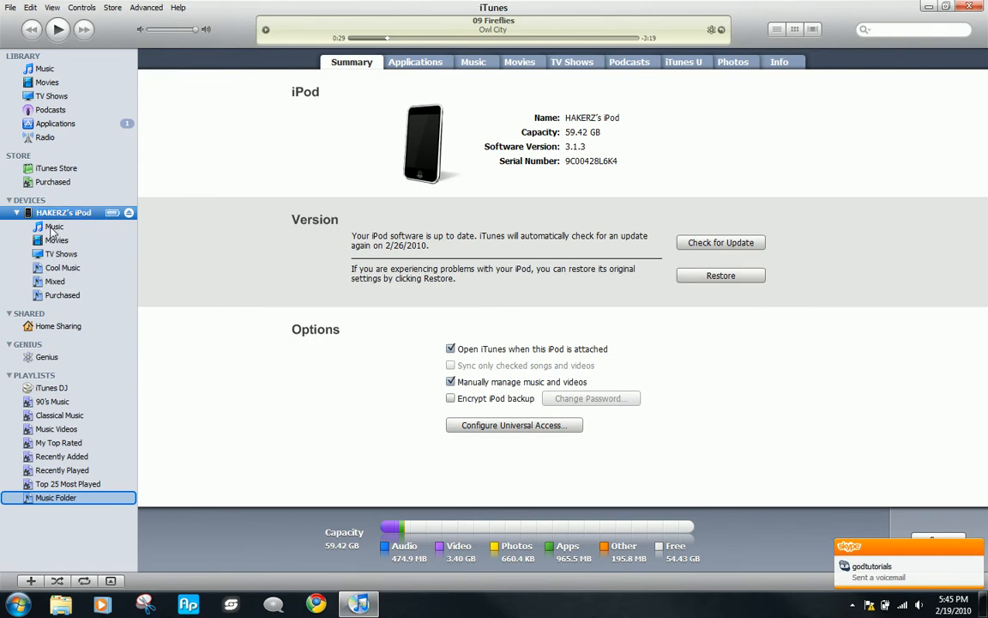
- Show the iPod's Purchased playlist in iTunes and reorder its three songs
{"action": "left_click", "coordinate": [66, 294]}
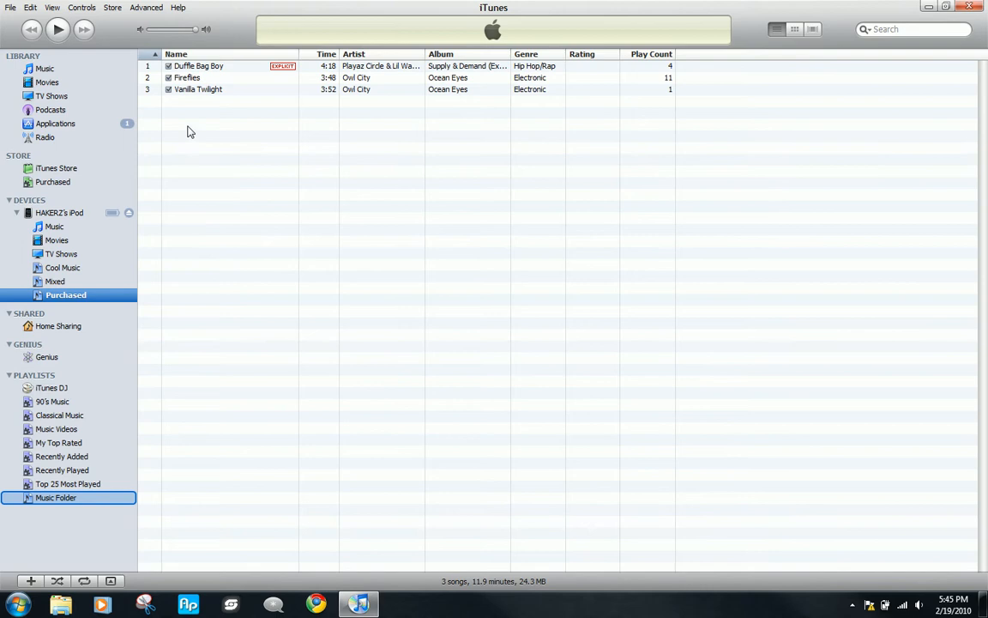
{"action": "mouse_move", "coordinate": [500, 247]}
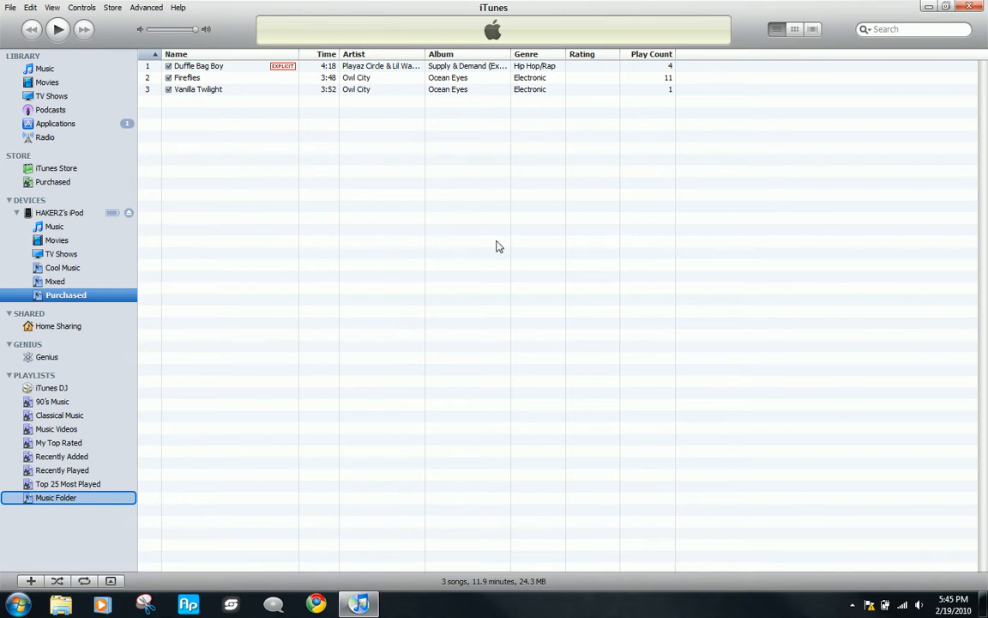
{"action": "mouse_move", "coordinate": [290, 219]}
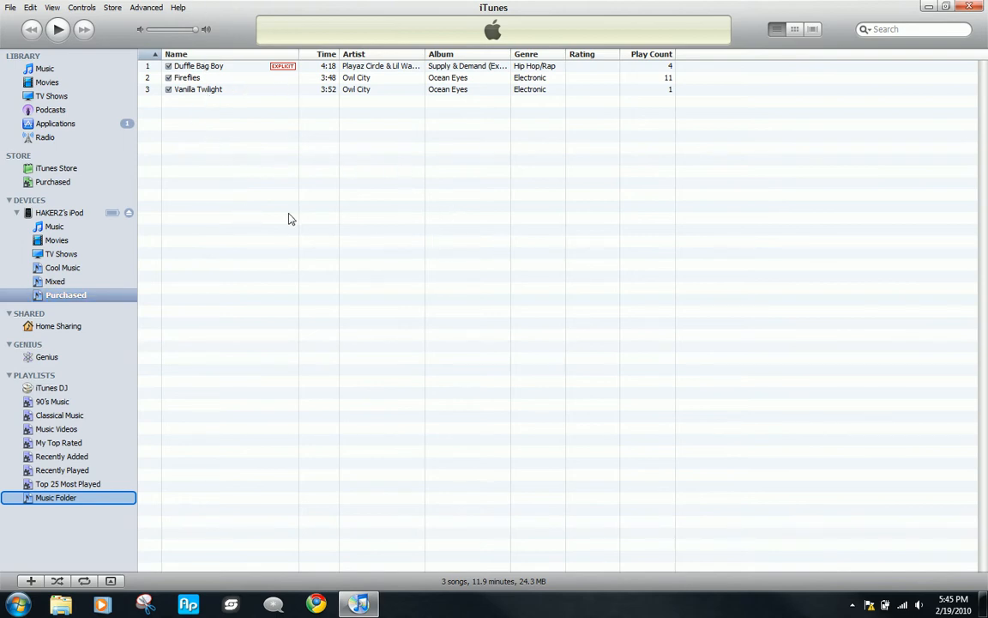
{"action": "mouse_move", "coordinate": [446, 104]}
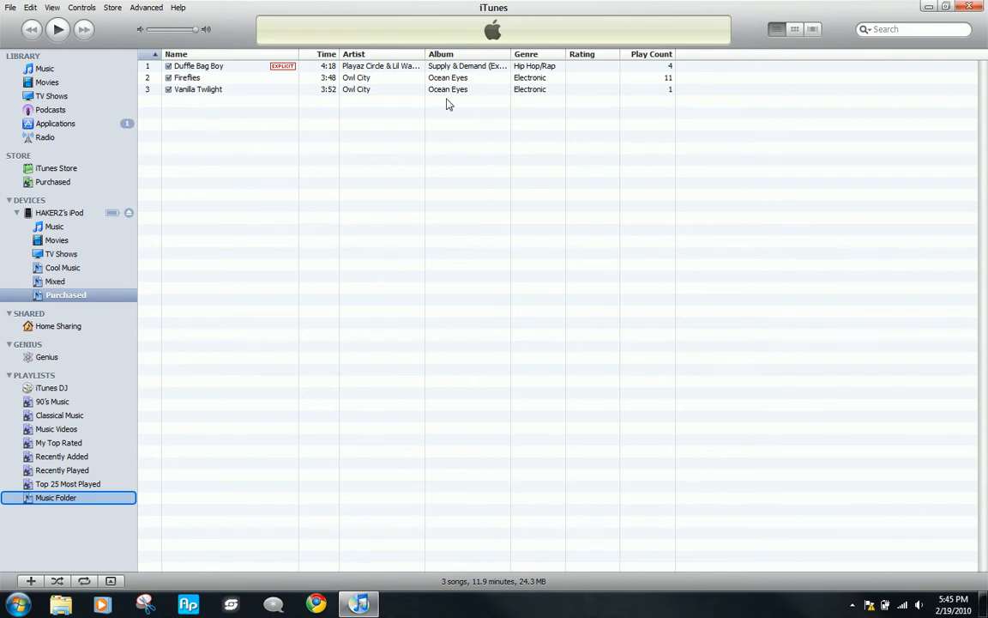
{"action": "mouse_move", "coordinate": [388, 116]}
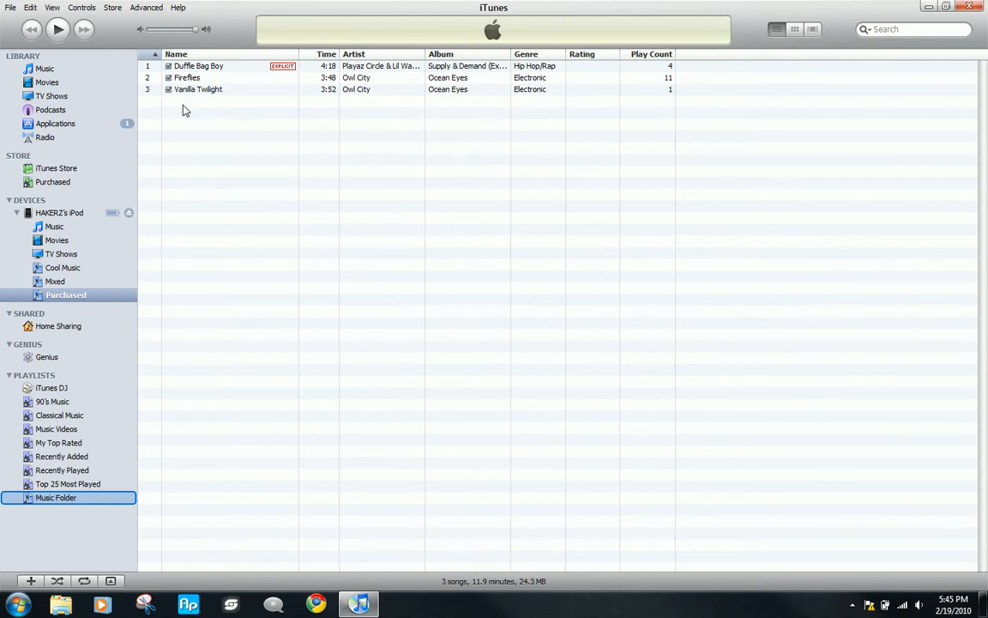
{"action": "mouse_move", "coordinate": [229, 147]}
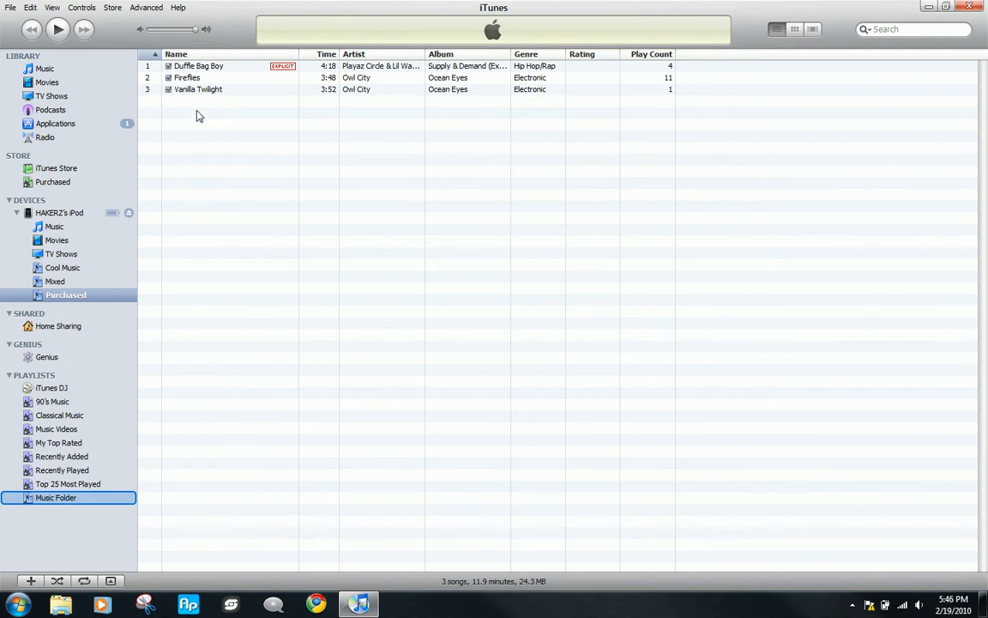
{"action": "left_click", "coordinate": [198, 65]}
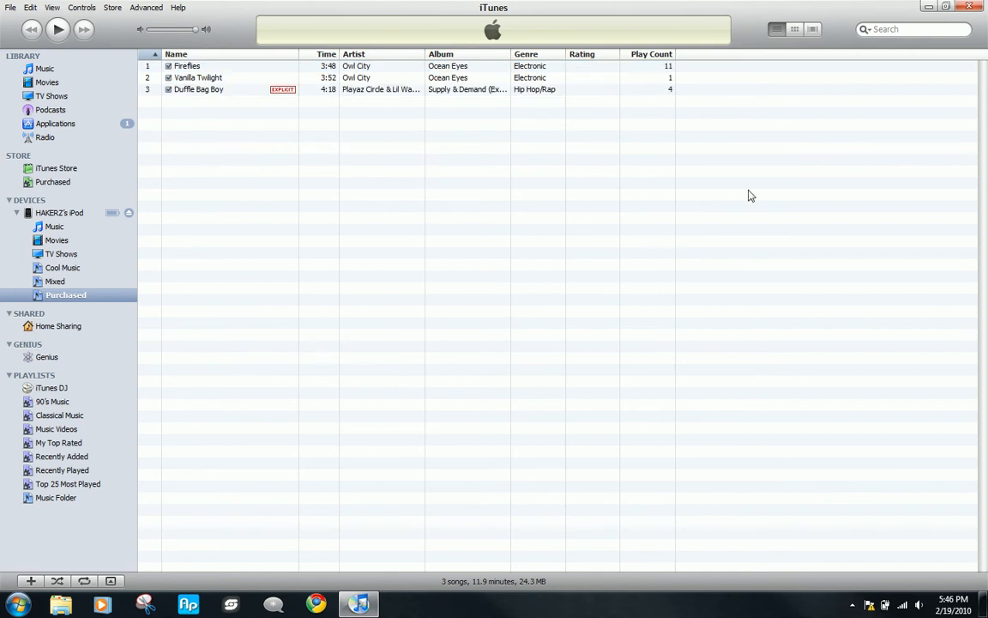
{"action": "mouse_move", "coordinate": [354, 184]}
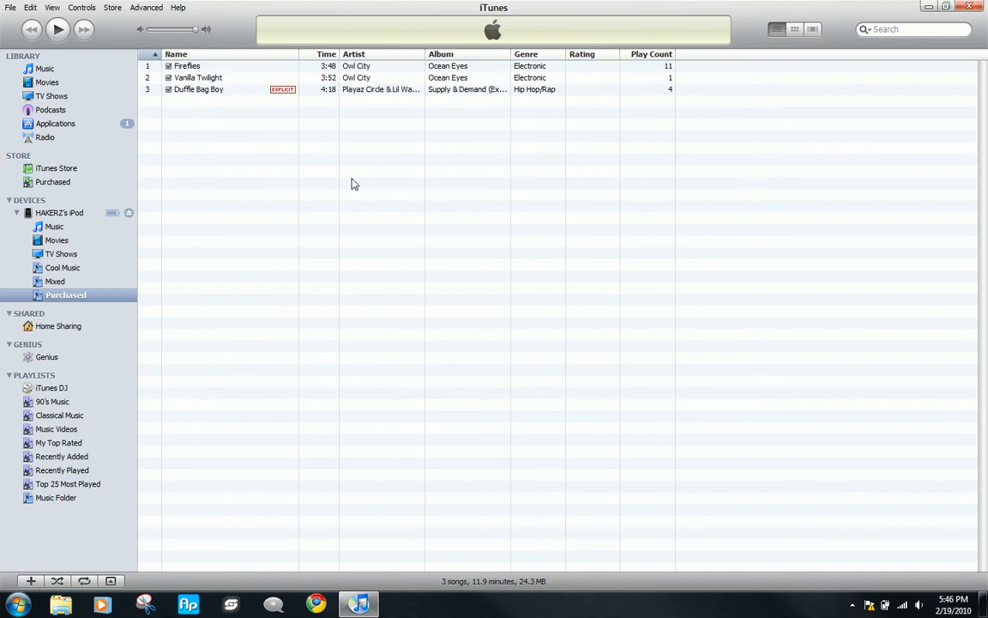
{"action": "mouse_move", "coordinate": [227, 248]}
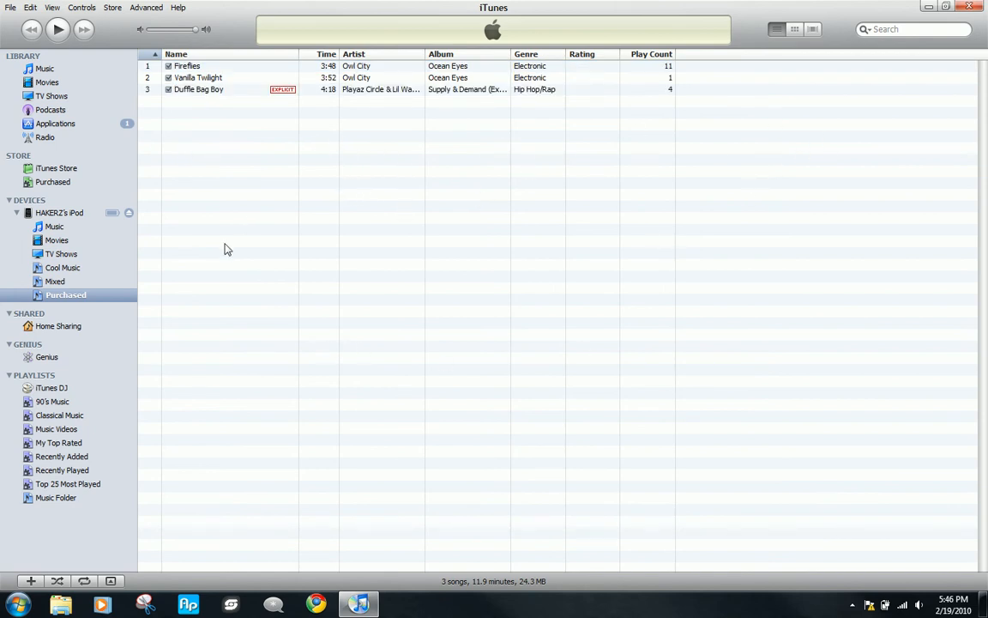
{"action": "mouse_move", "coordinate": [733, 133]}
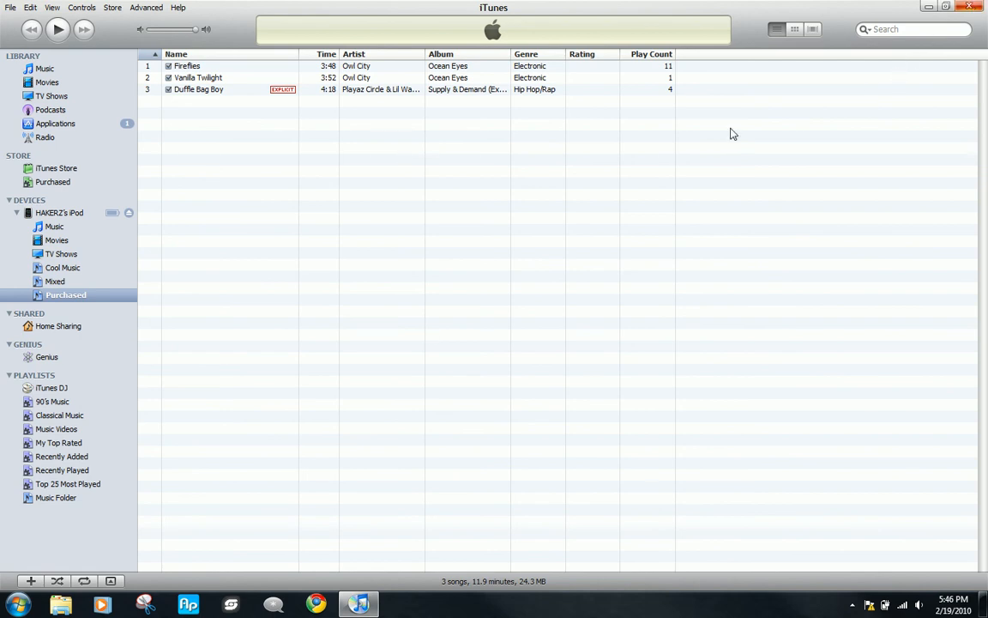
{"action": "mouse_move", "coordinate": [728, 213]}
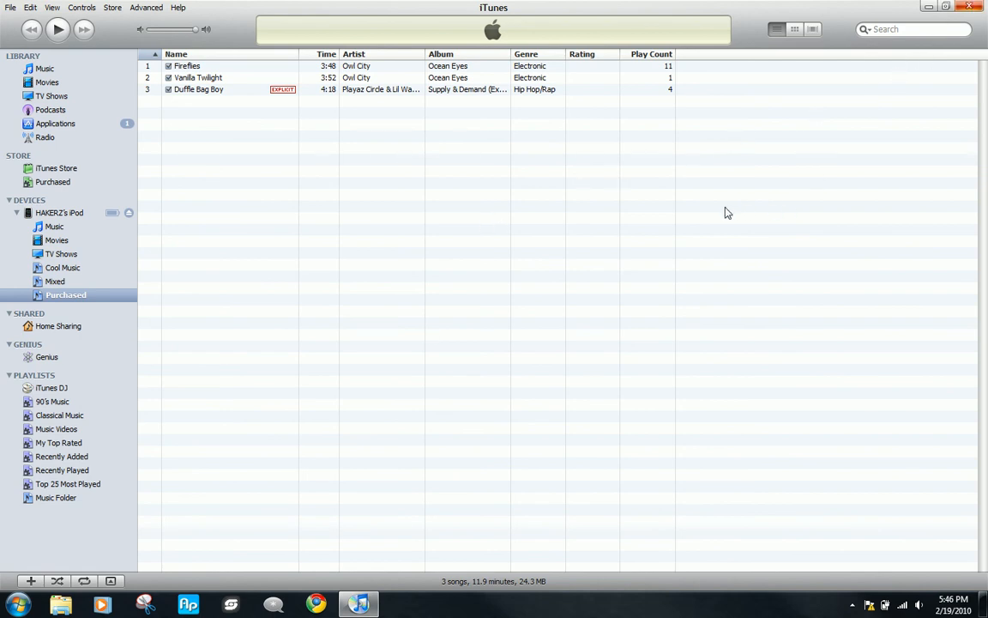